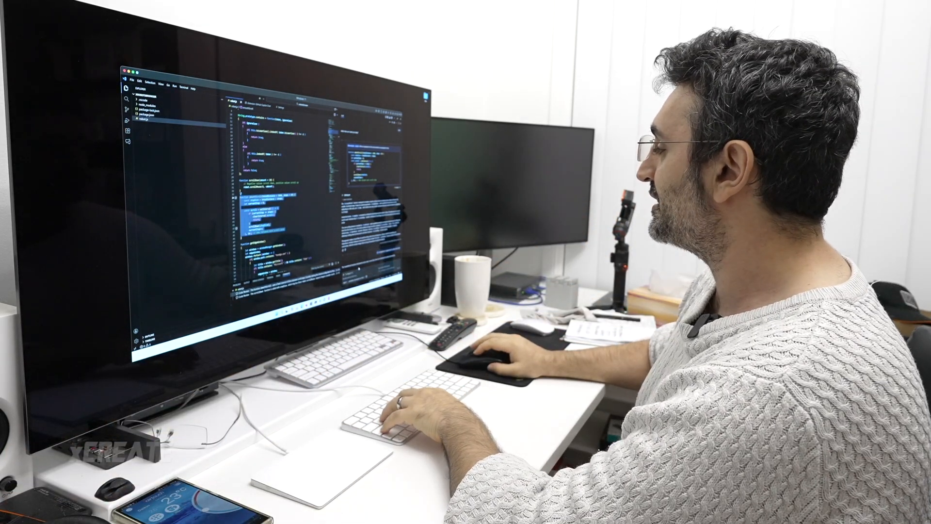
Reveal the Generate Code > Fix option for the selected smoothScroll function in robot.js.
{"action": "right_click", "coordinate": [332, 246]}
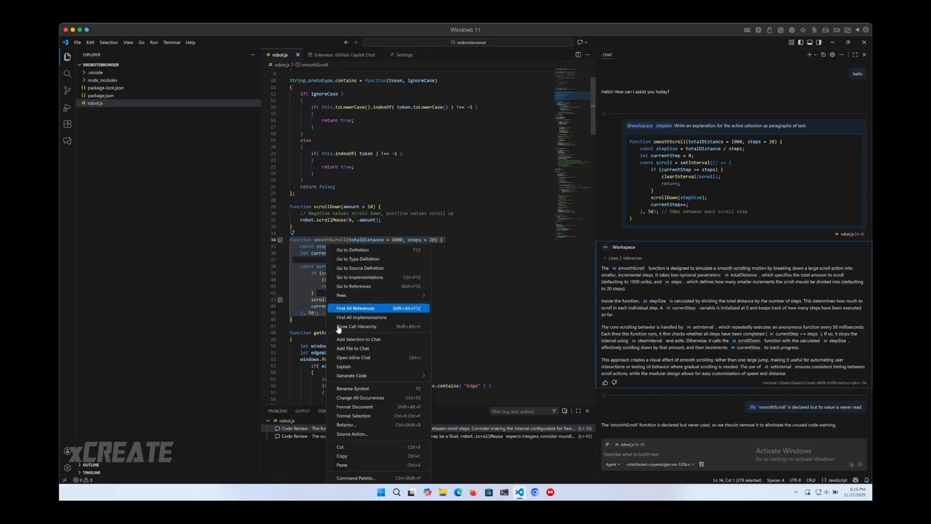
{"action": "mouse_move", "coordinate": [351, 375]}
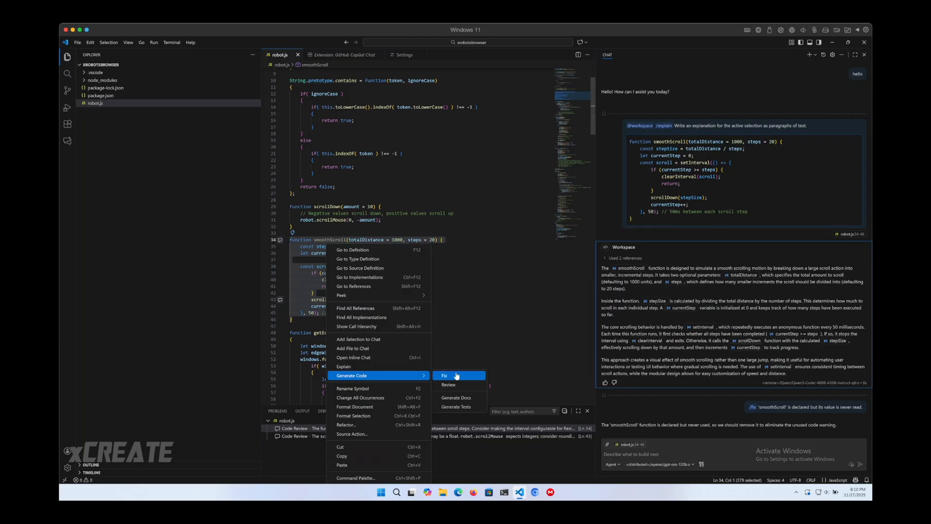